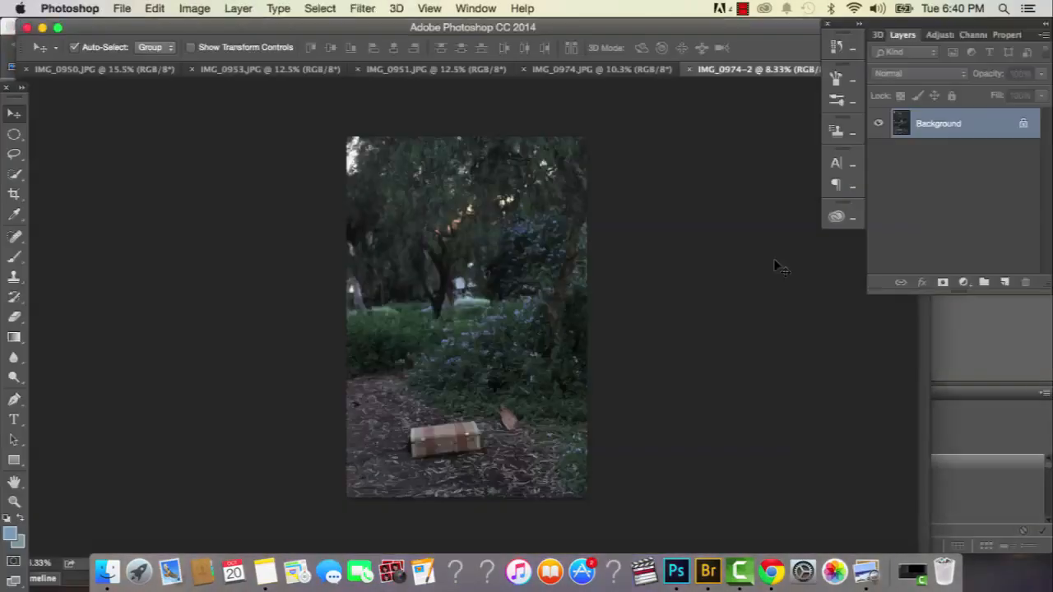
Widen the forest photo's canvas to 40 inches and paste in a second photo, converting its colours.
click(194, 9)
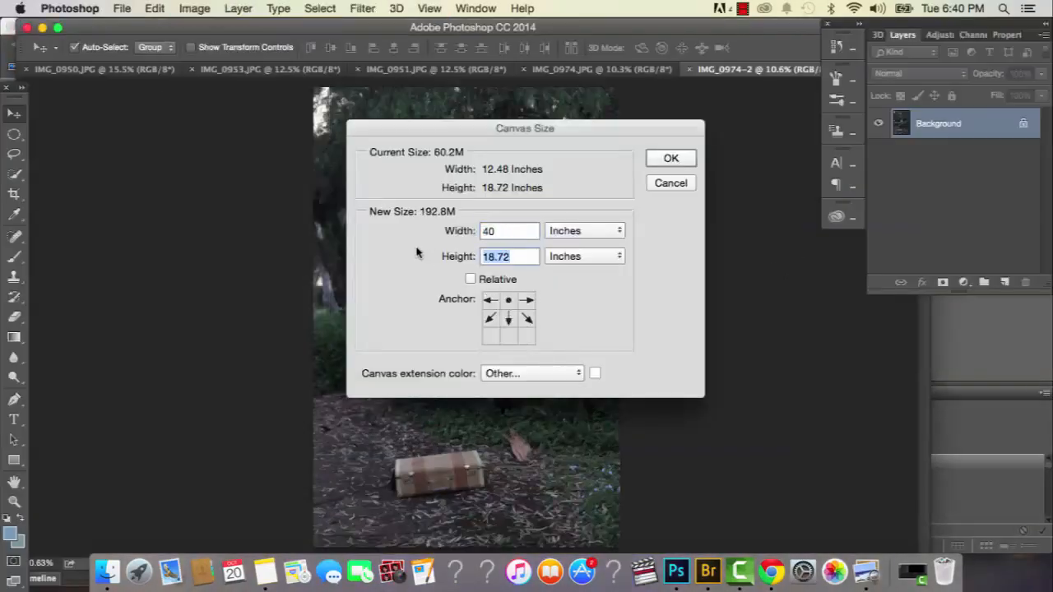
click(706, 570)
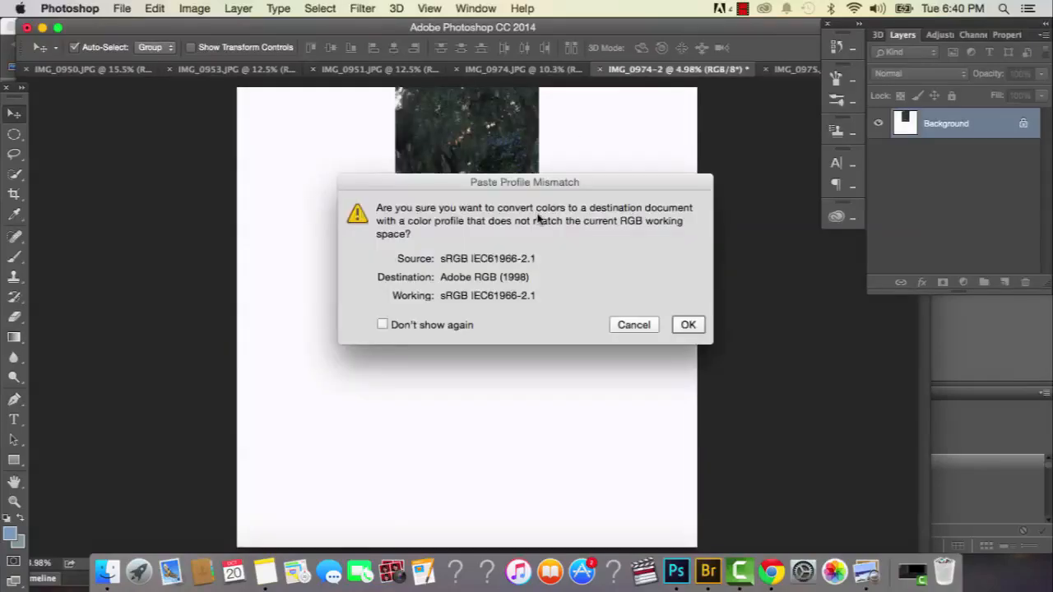
click(687, 324)
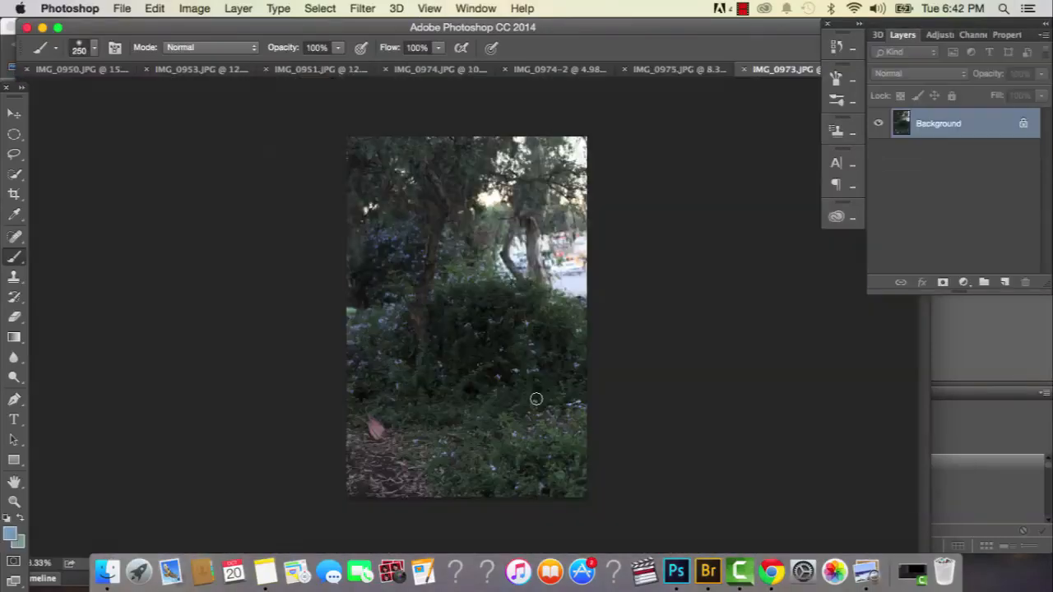
Crop the widened forest scene and toggle Layer 2 to compare the masked blend.
click(572, 69)
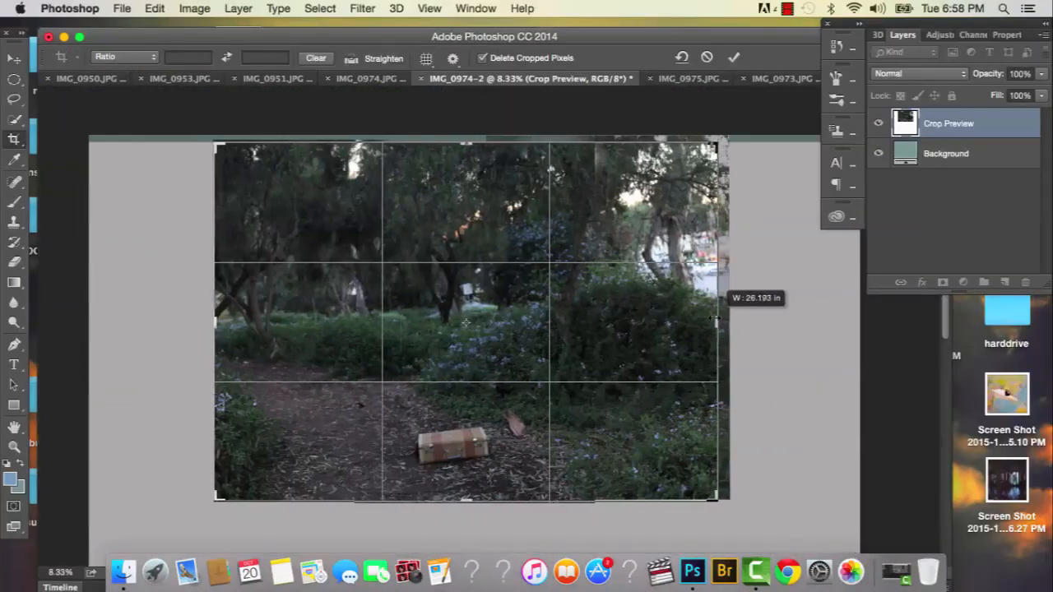
click(733, 57)
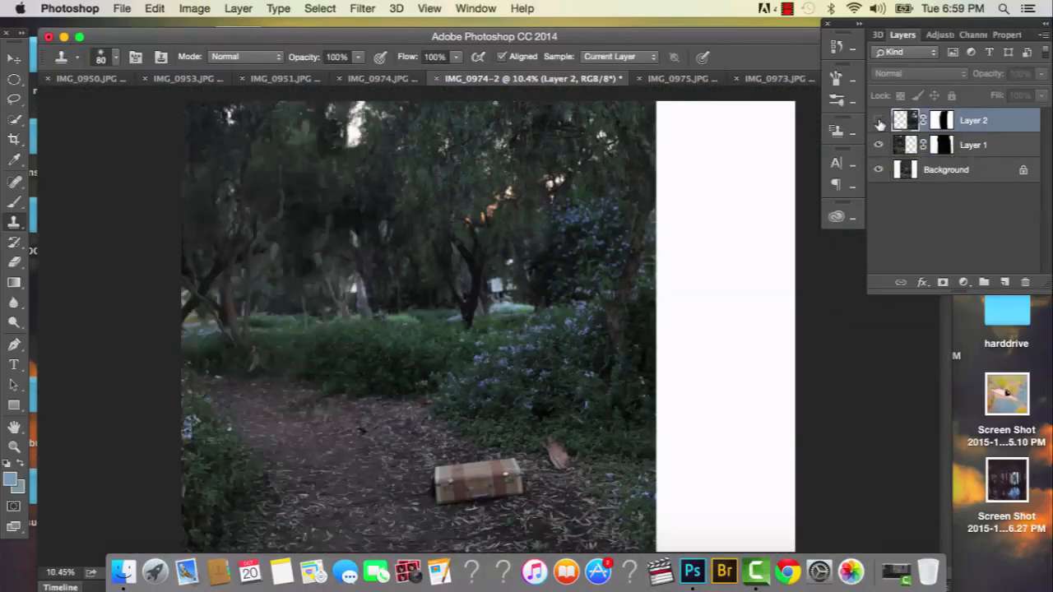
click(878, 120)
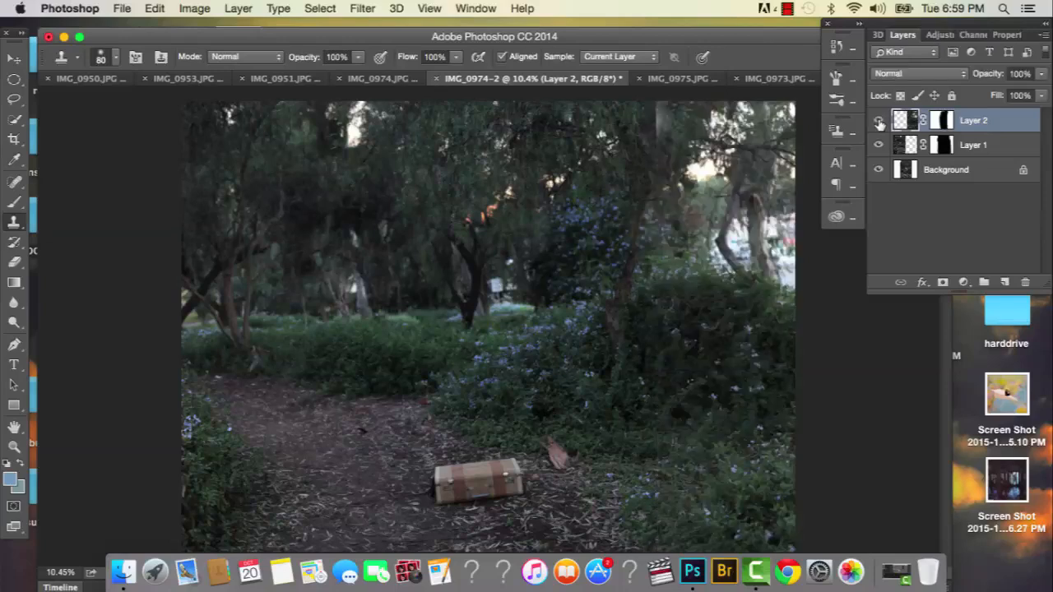
click(878, 120)
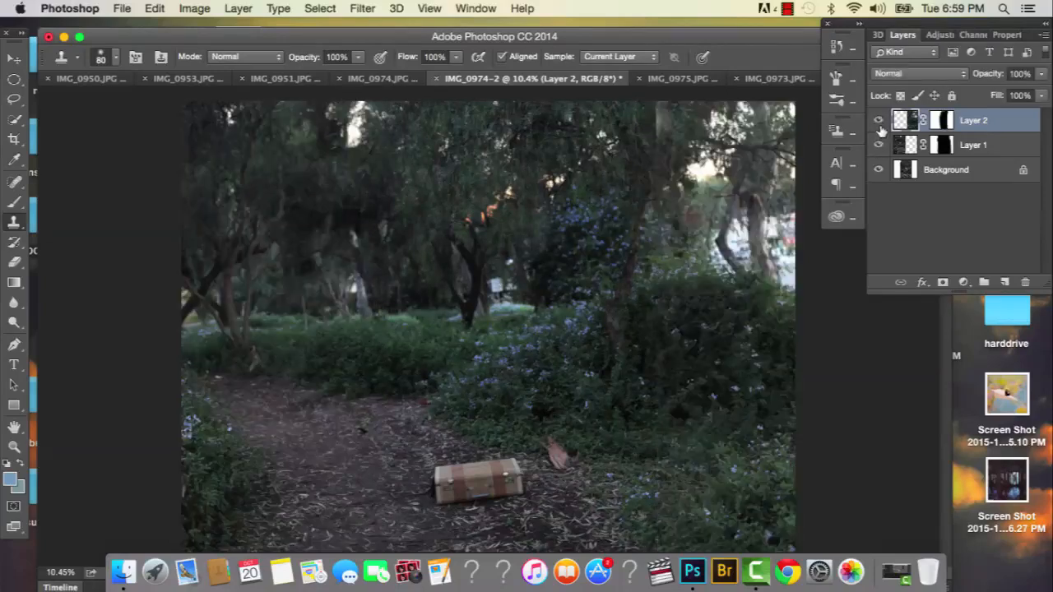
click(119, 78)
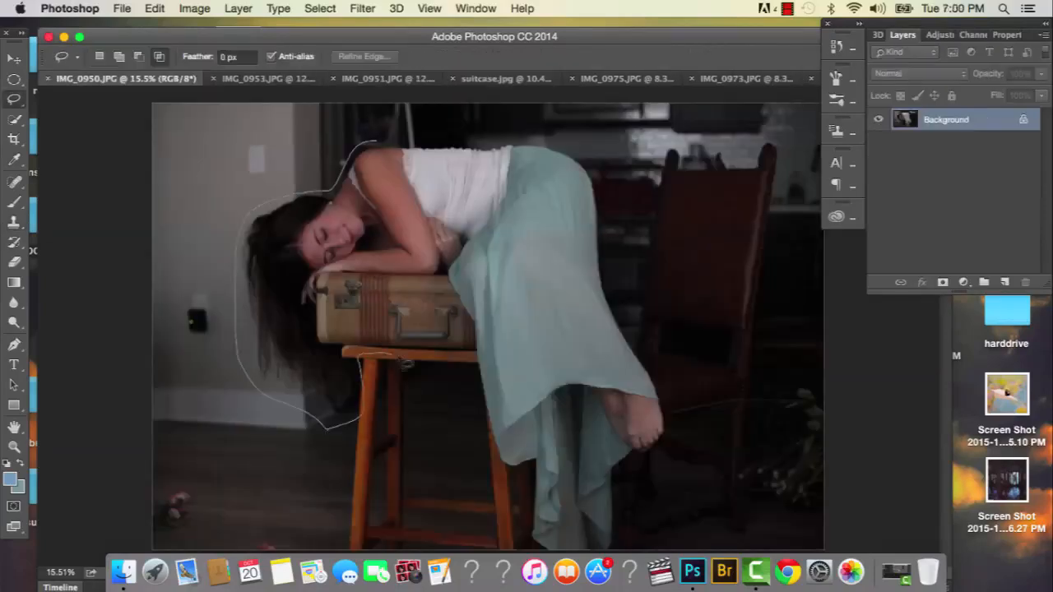
Close the lasso outline around the woman and bring her into the forest composite.
click(588, 136)
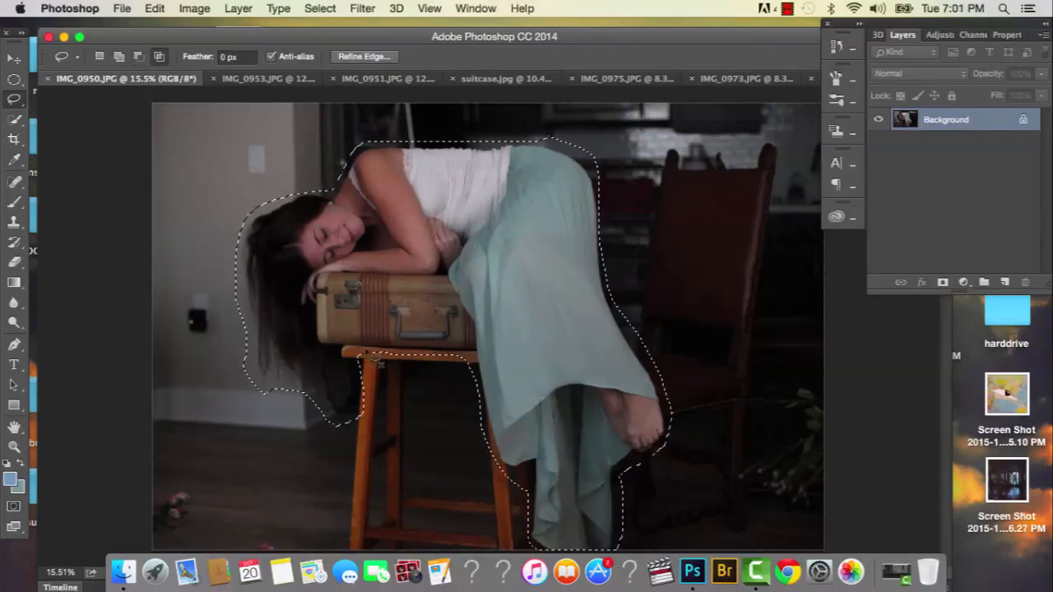
click(391, 78)
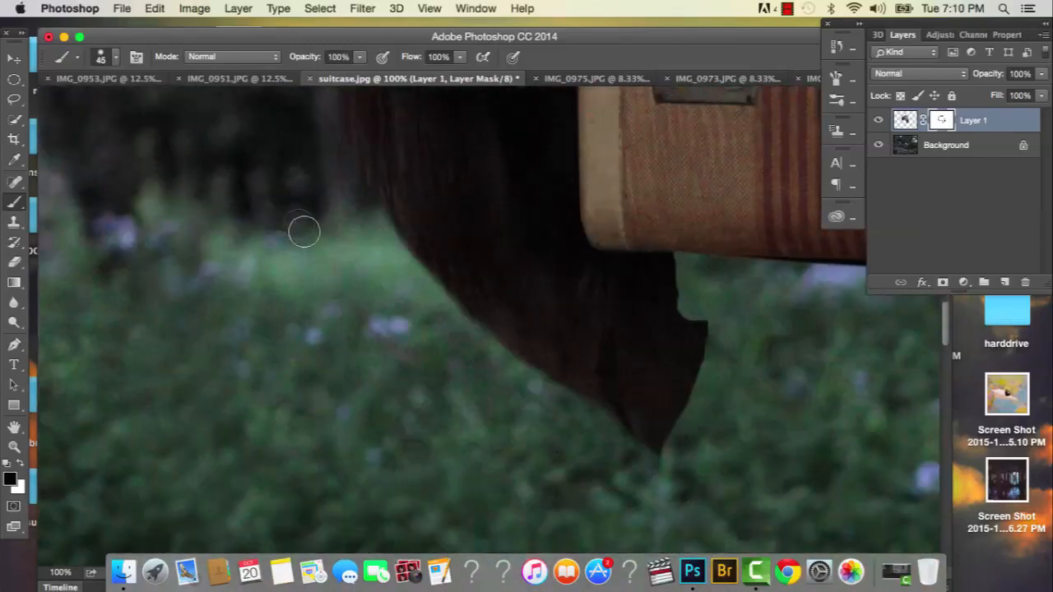
Mask away the background around her hair and blend the extra skirt into the dress.
click(674, 78)
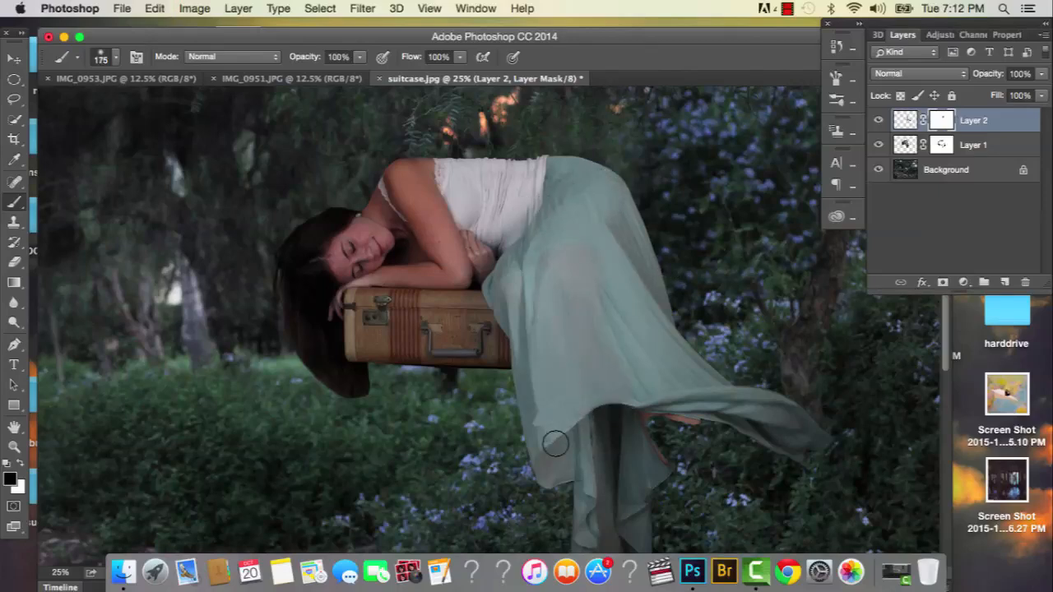
click(878, 120)
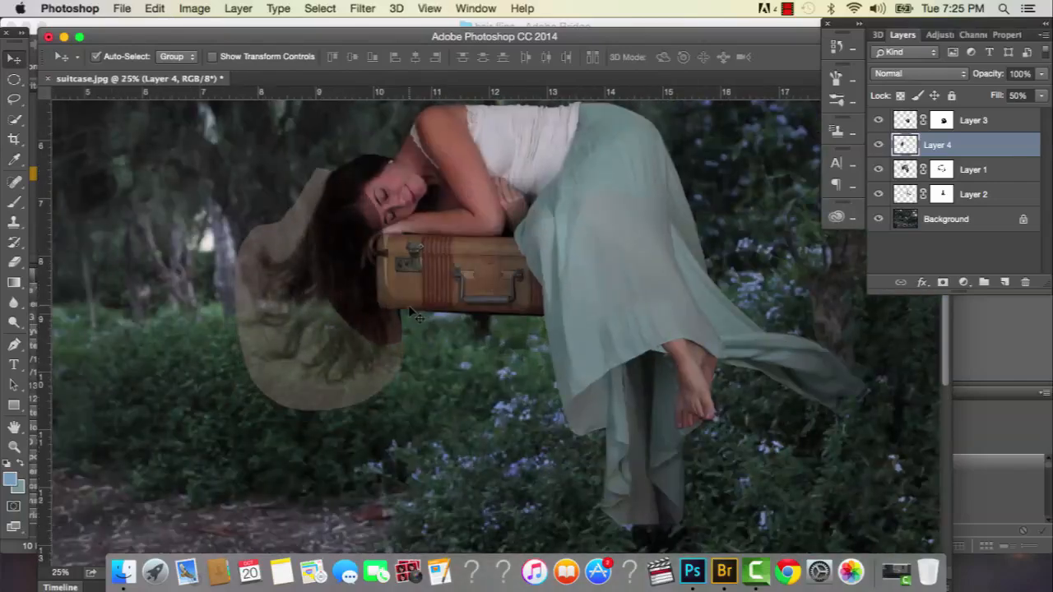
Refine the hair edge with radius strokes and Decontaminate Colors, outputting a masked layer.
click(616, 97)
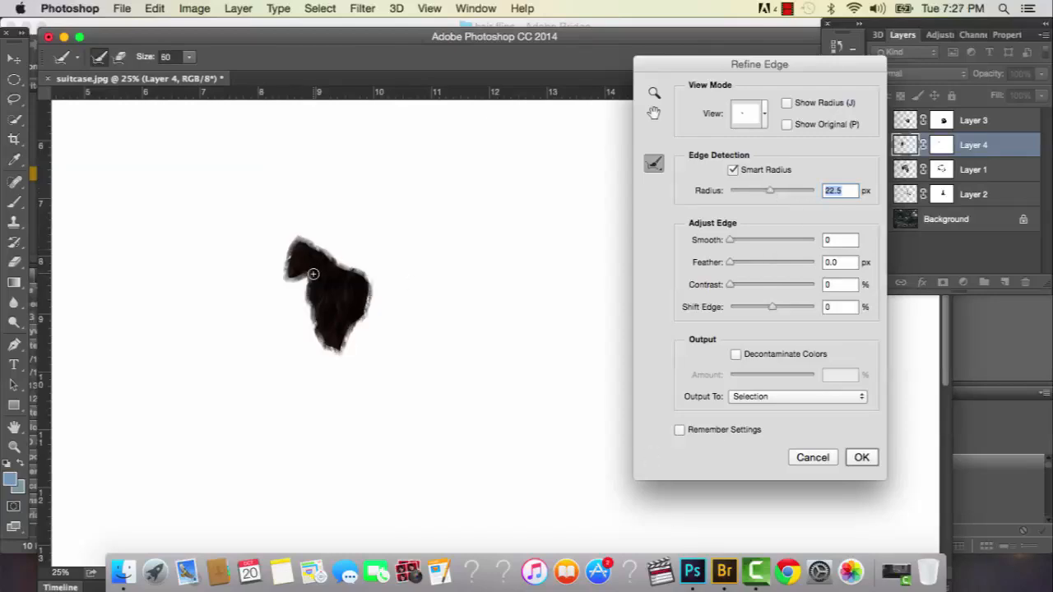
drag(312, 274, 304, 361)
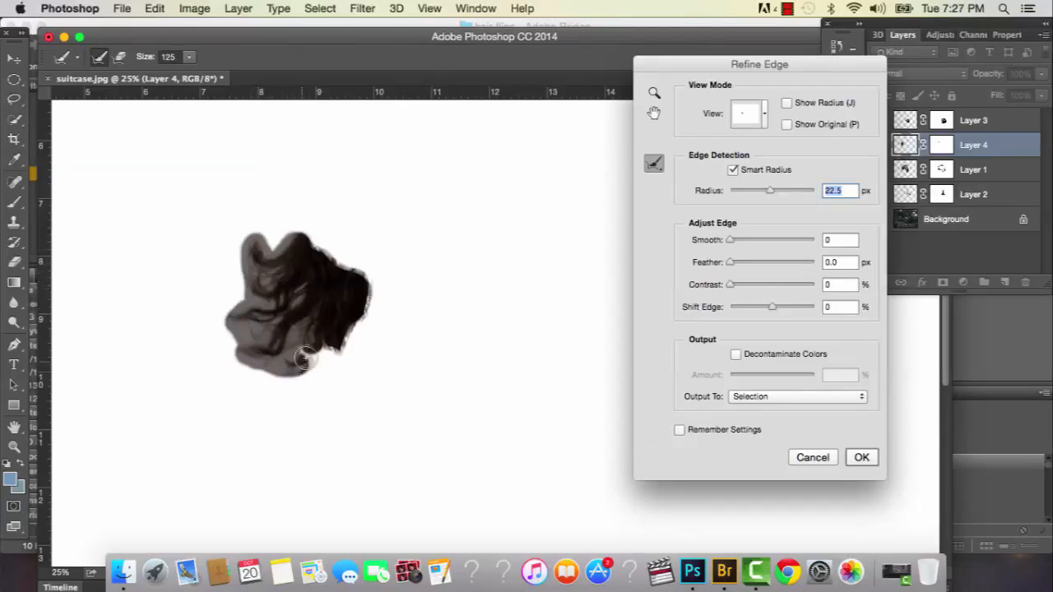
drag(304, 360, 367, 310)
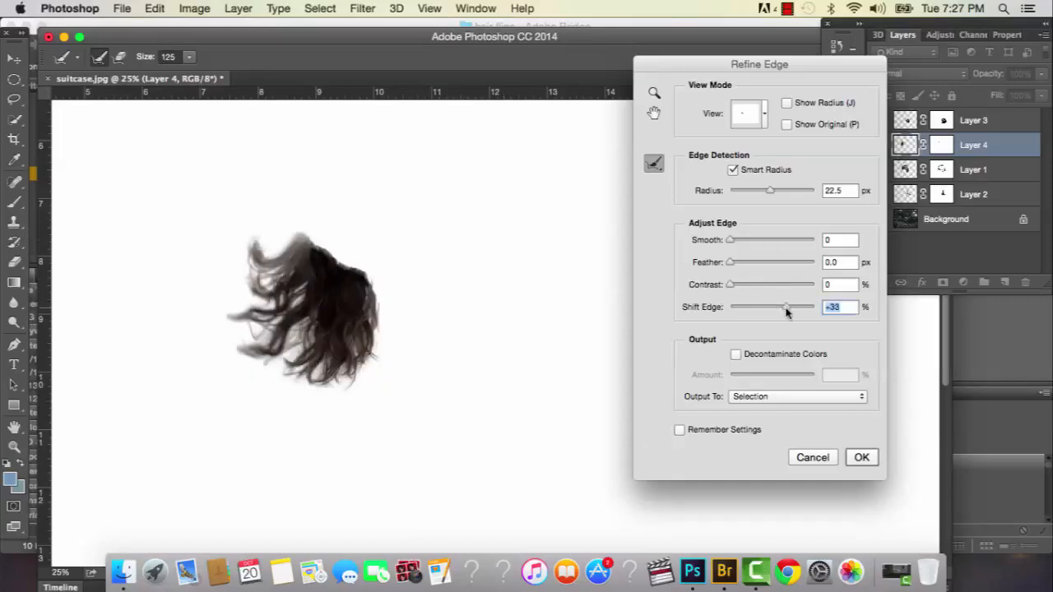
click(735, 354)
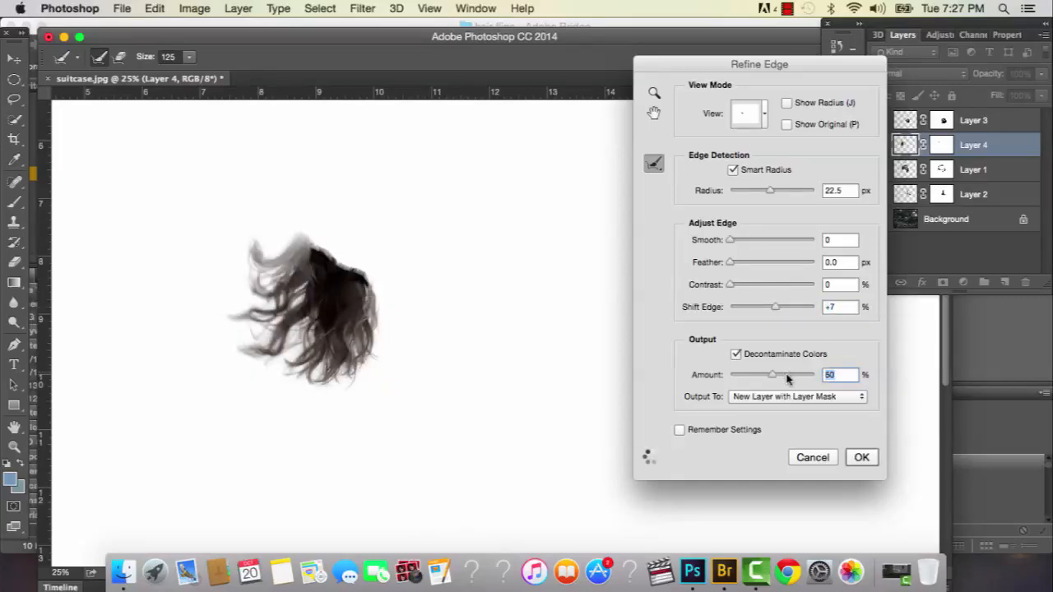
click(861, 456)
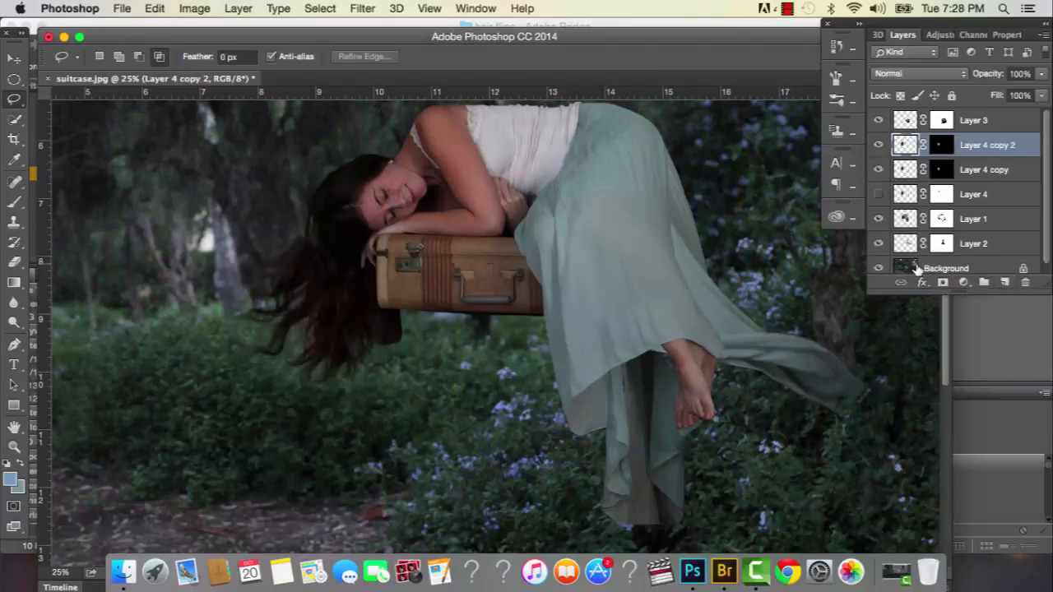
click(722, 570)
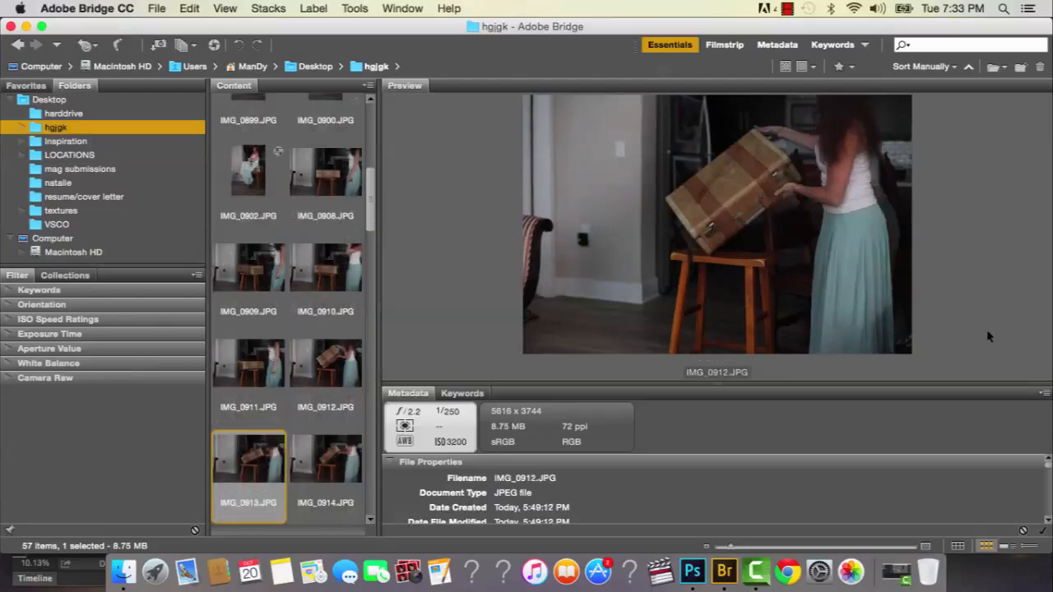
Browse the suitcase-lifting photos in Bridge's hgjgk folder.
click(325, 456)
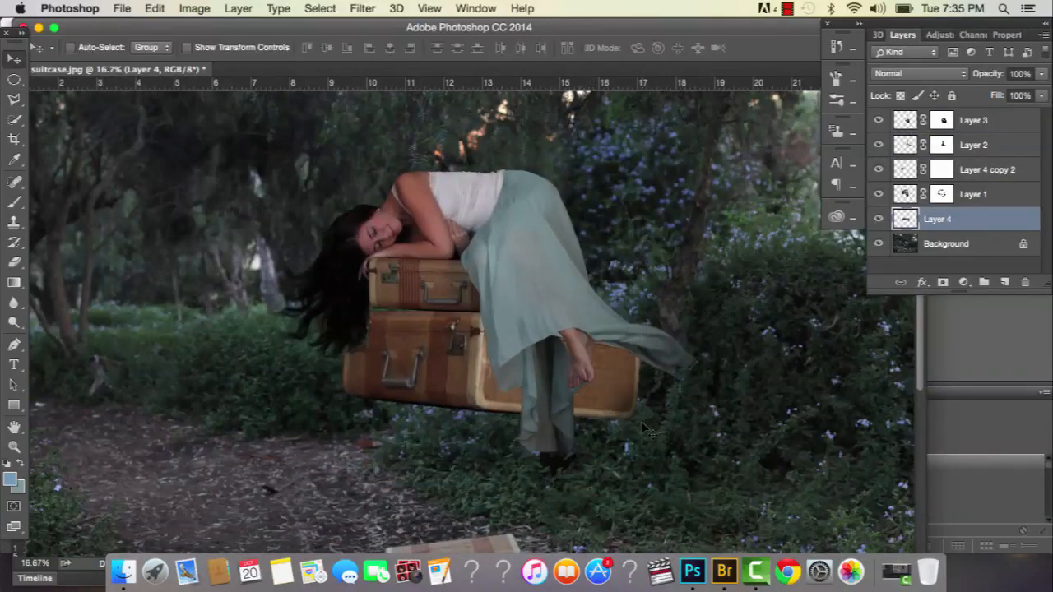
Move the third suitcase on Layer 5 beneath the stack and adjust Layers 4 and 5.
click(879, 219)
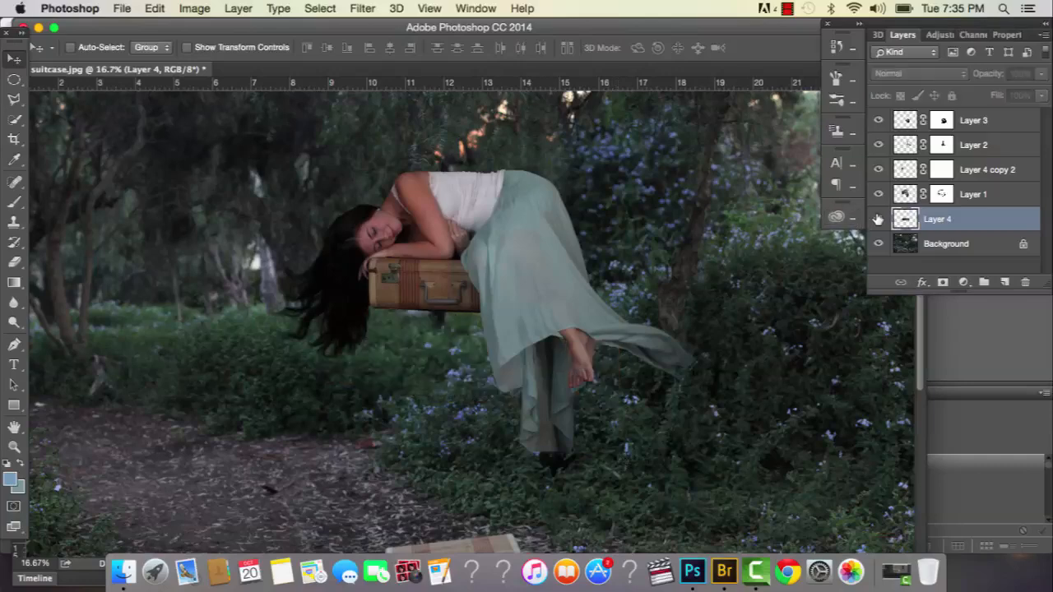
click(292, 69)
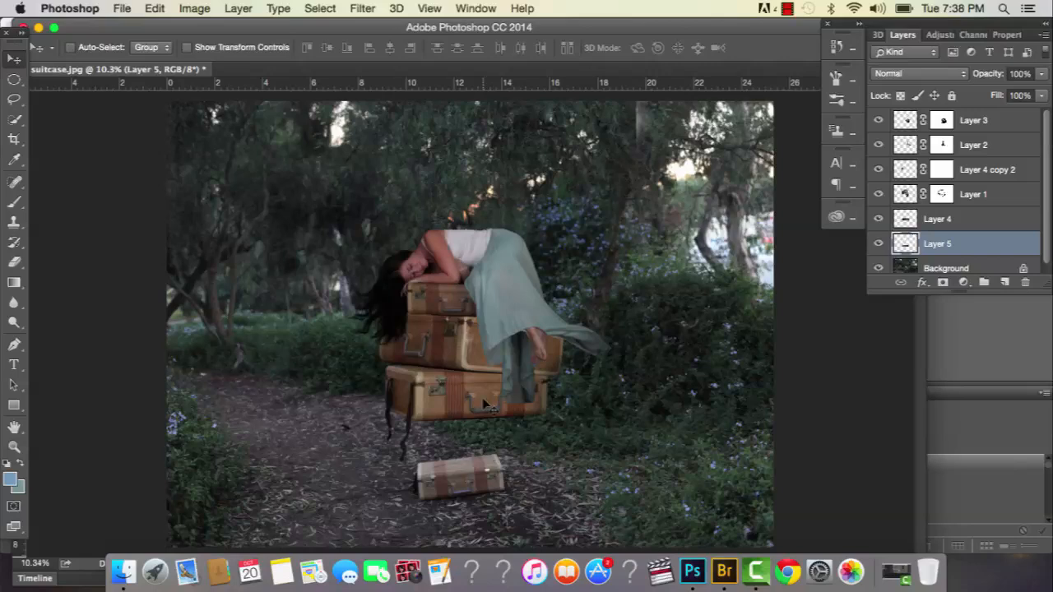
drag(486, 403, 531, 444)
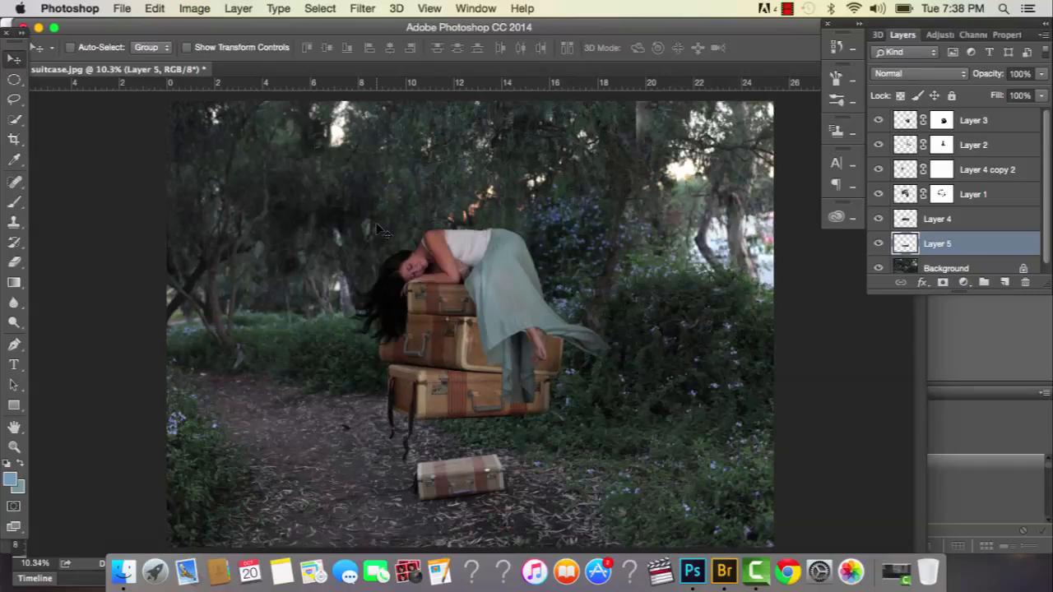
mouse_move(448, 267)
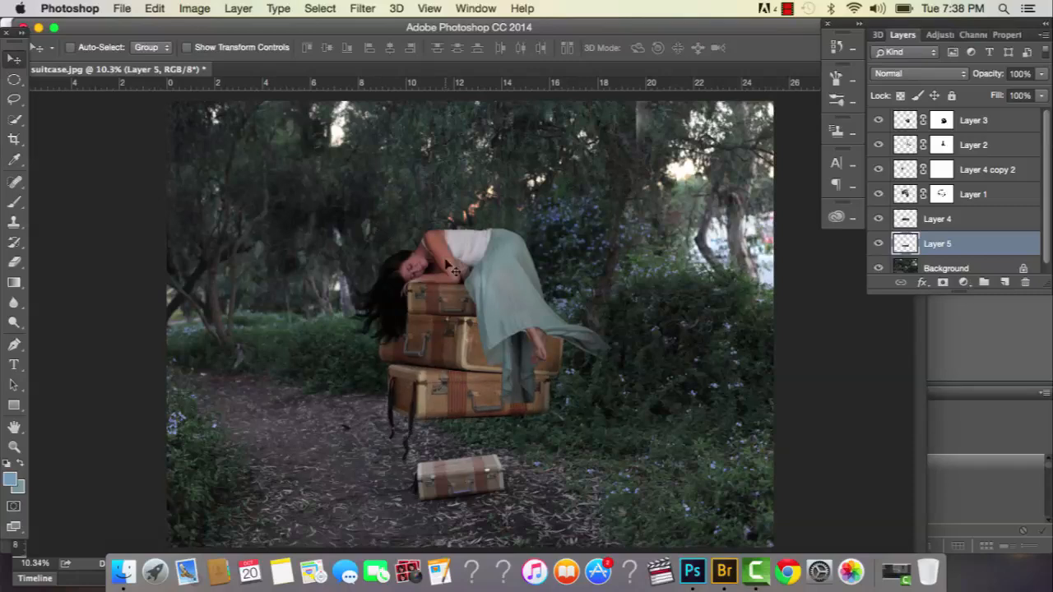
click(936, 218)
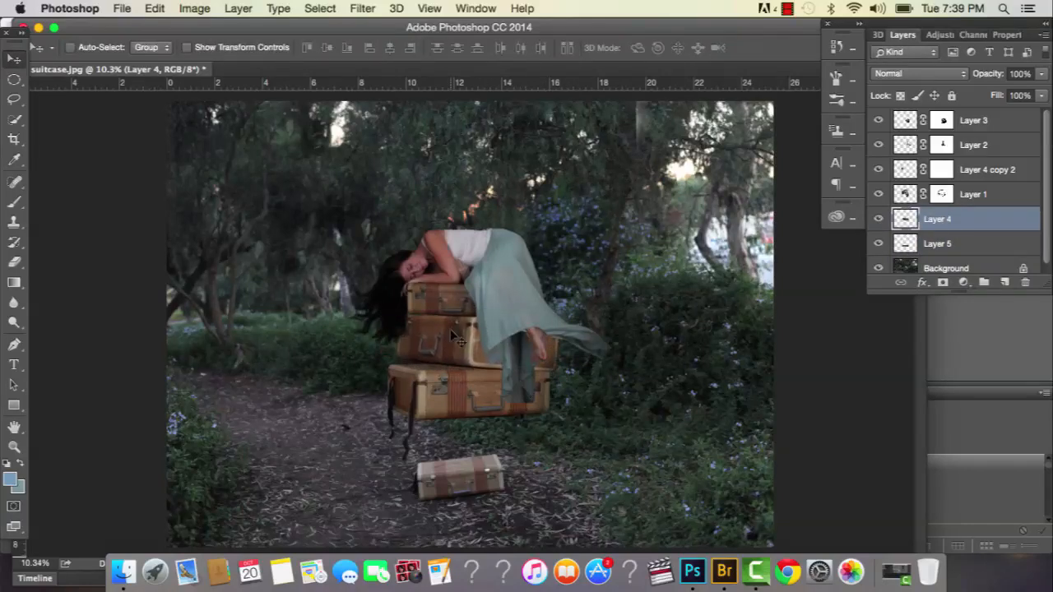
click(938, 243)
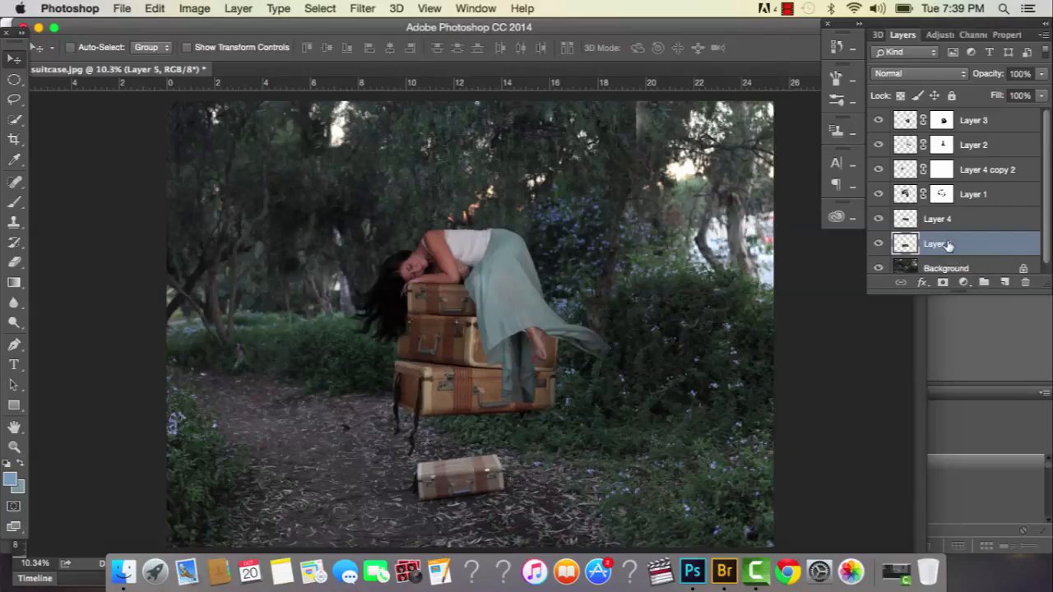